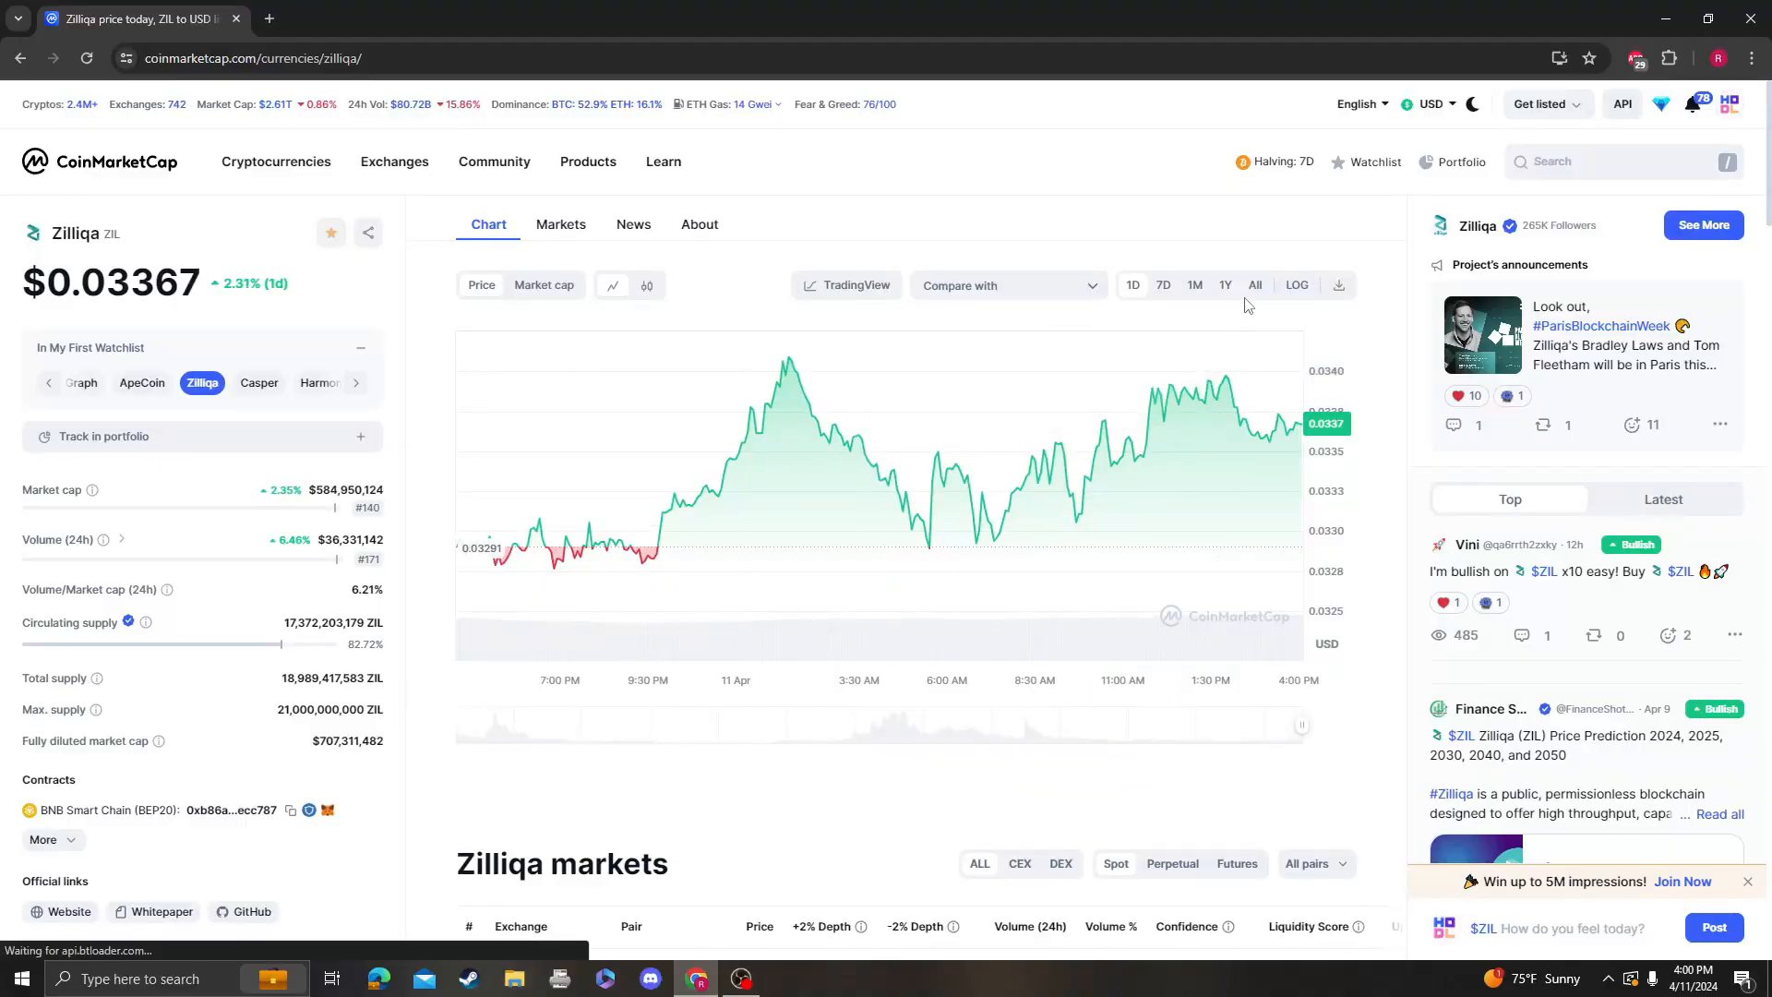
Open Zilliqa's TradingView technical analysis chart with daily ZIL/USDT candles
click(847, 285)
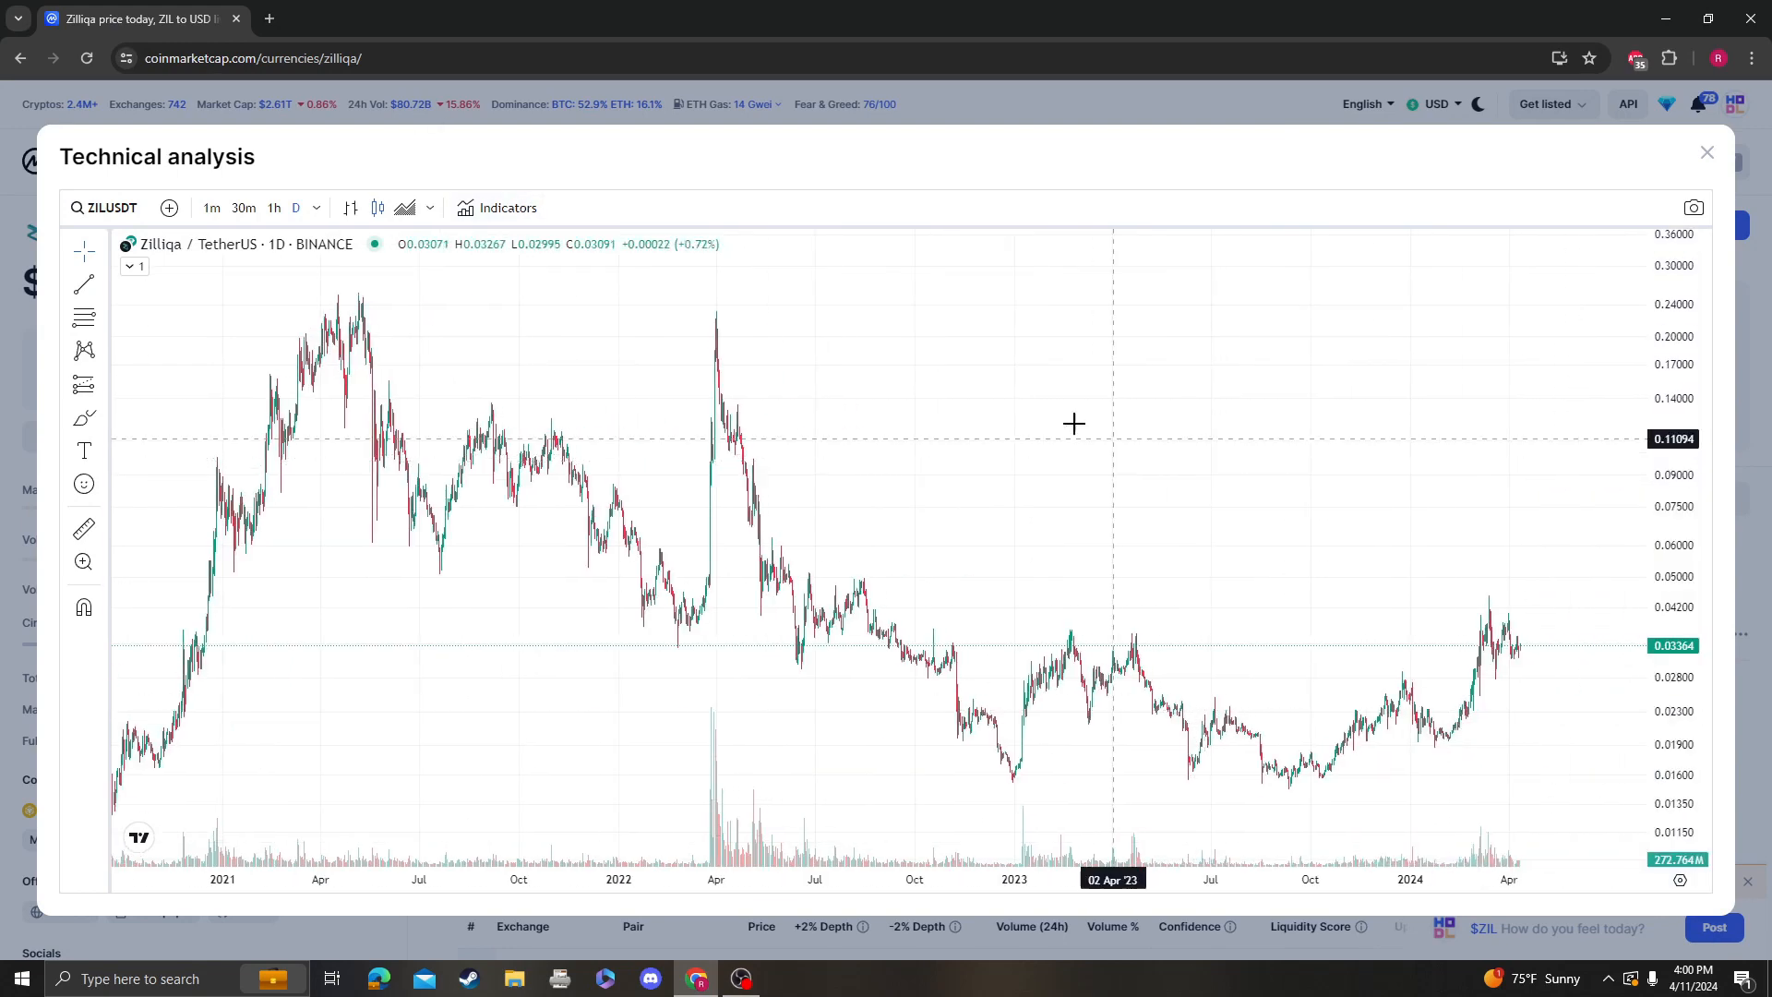
Add the Relative Strength Index indicator from the Indicators list to the ZIL/USDT chart
click(497, 207)
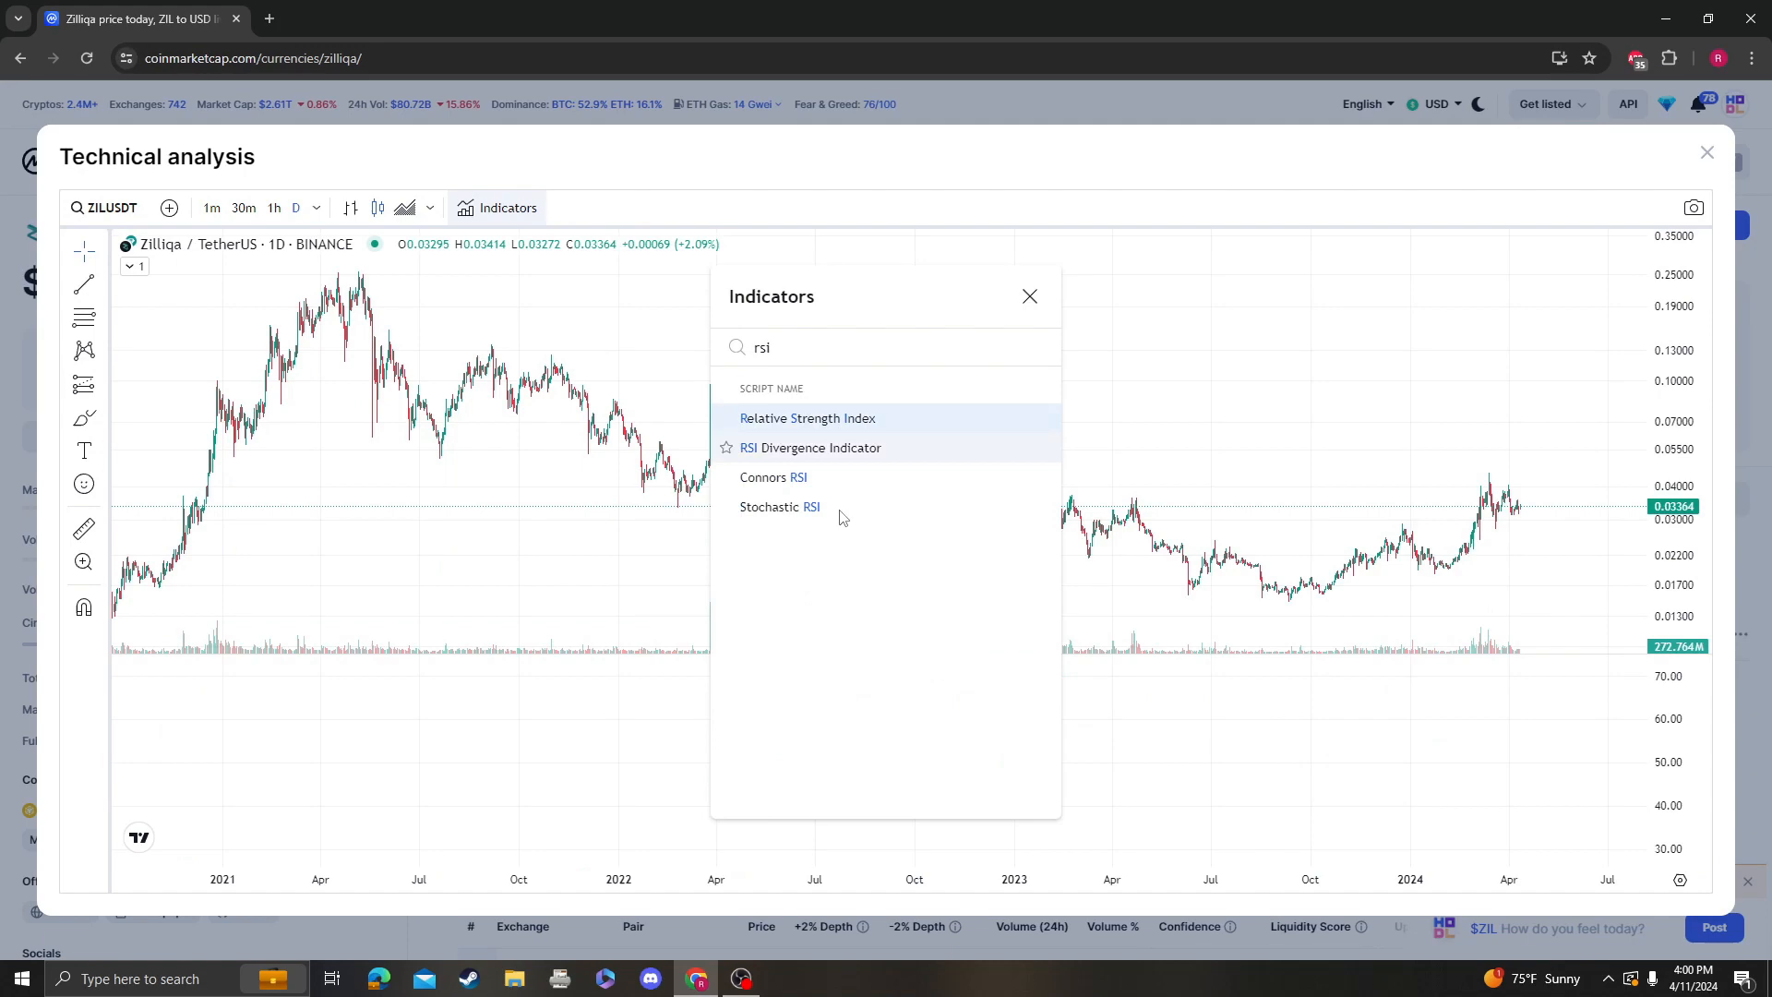
click(807, 417)
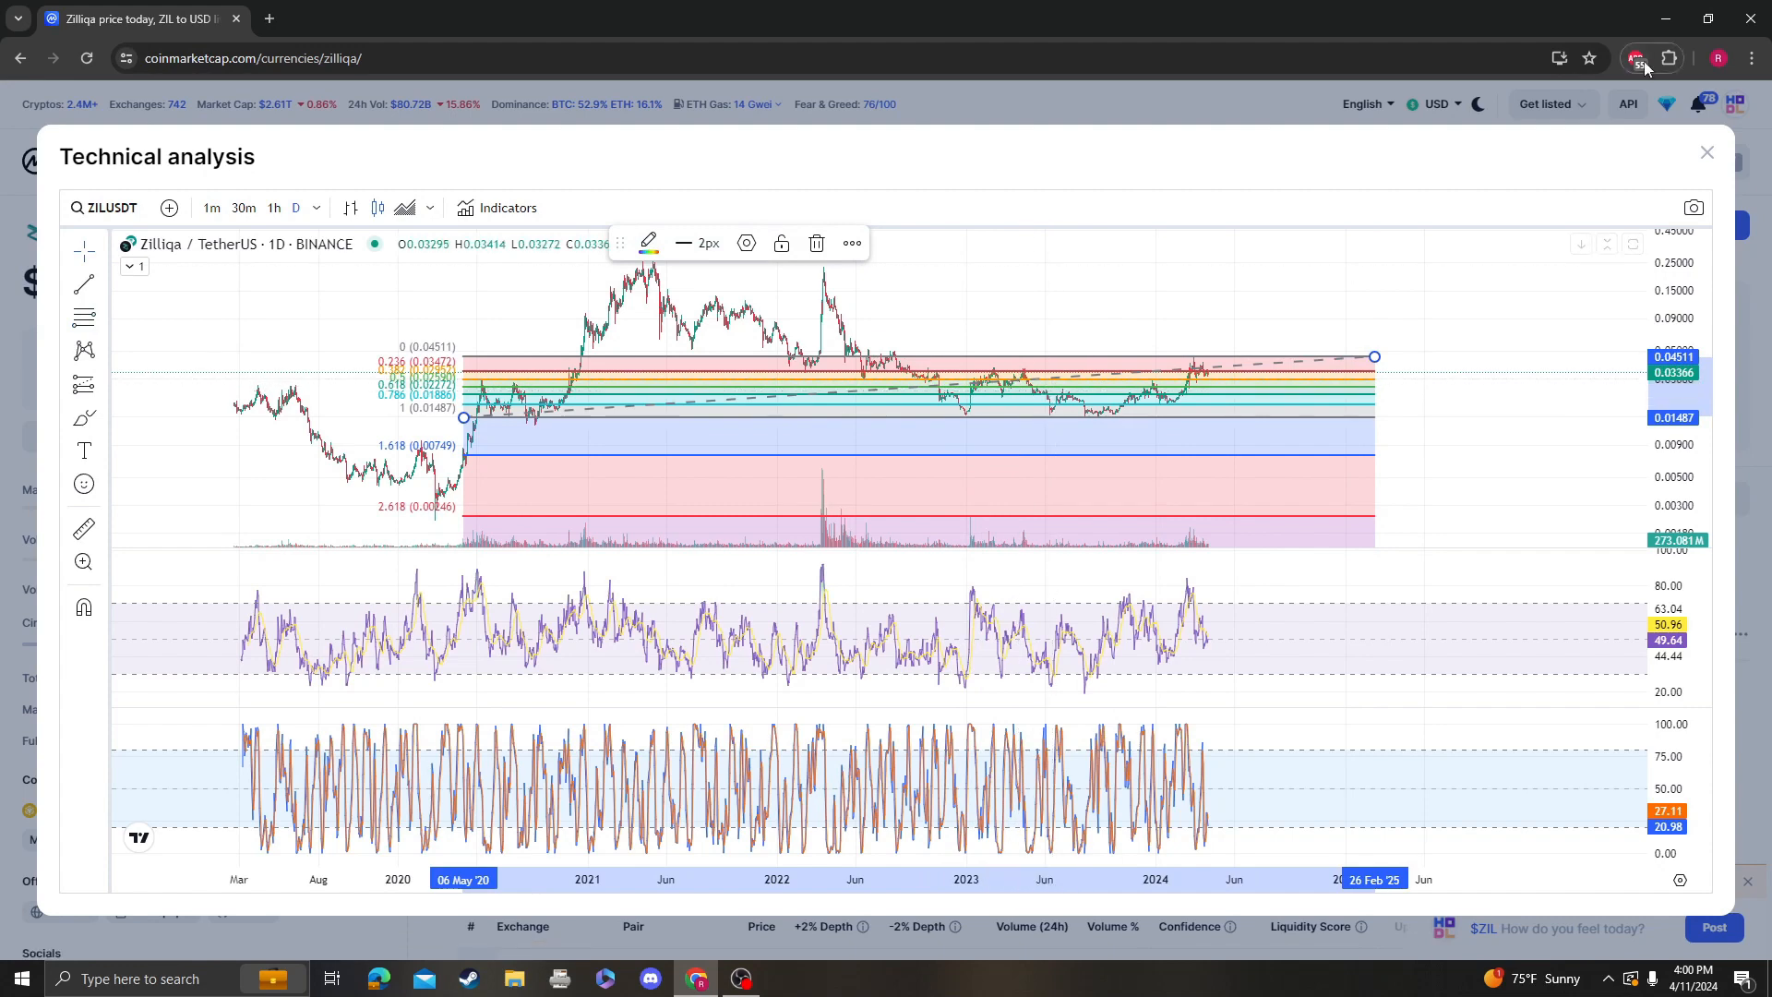
Close and reopen the technical analysis chart to redraw the Fibonacci retracement
click(1706, 153)
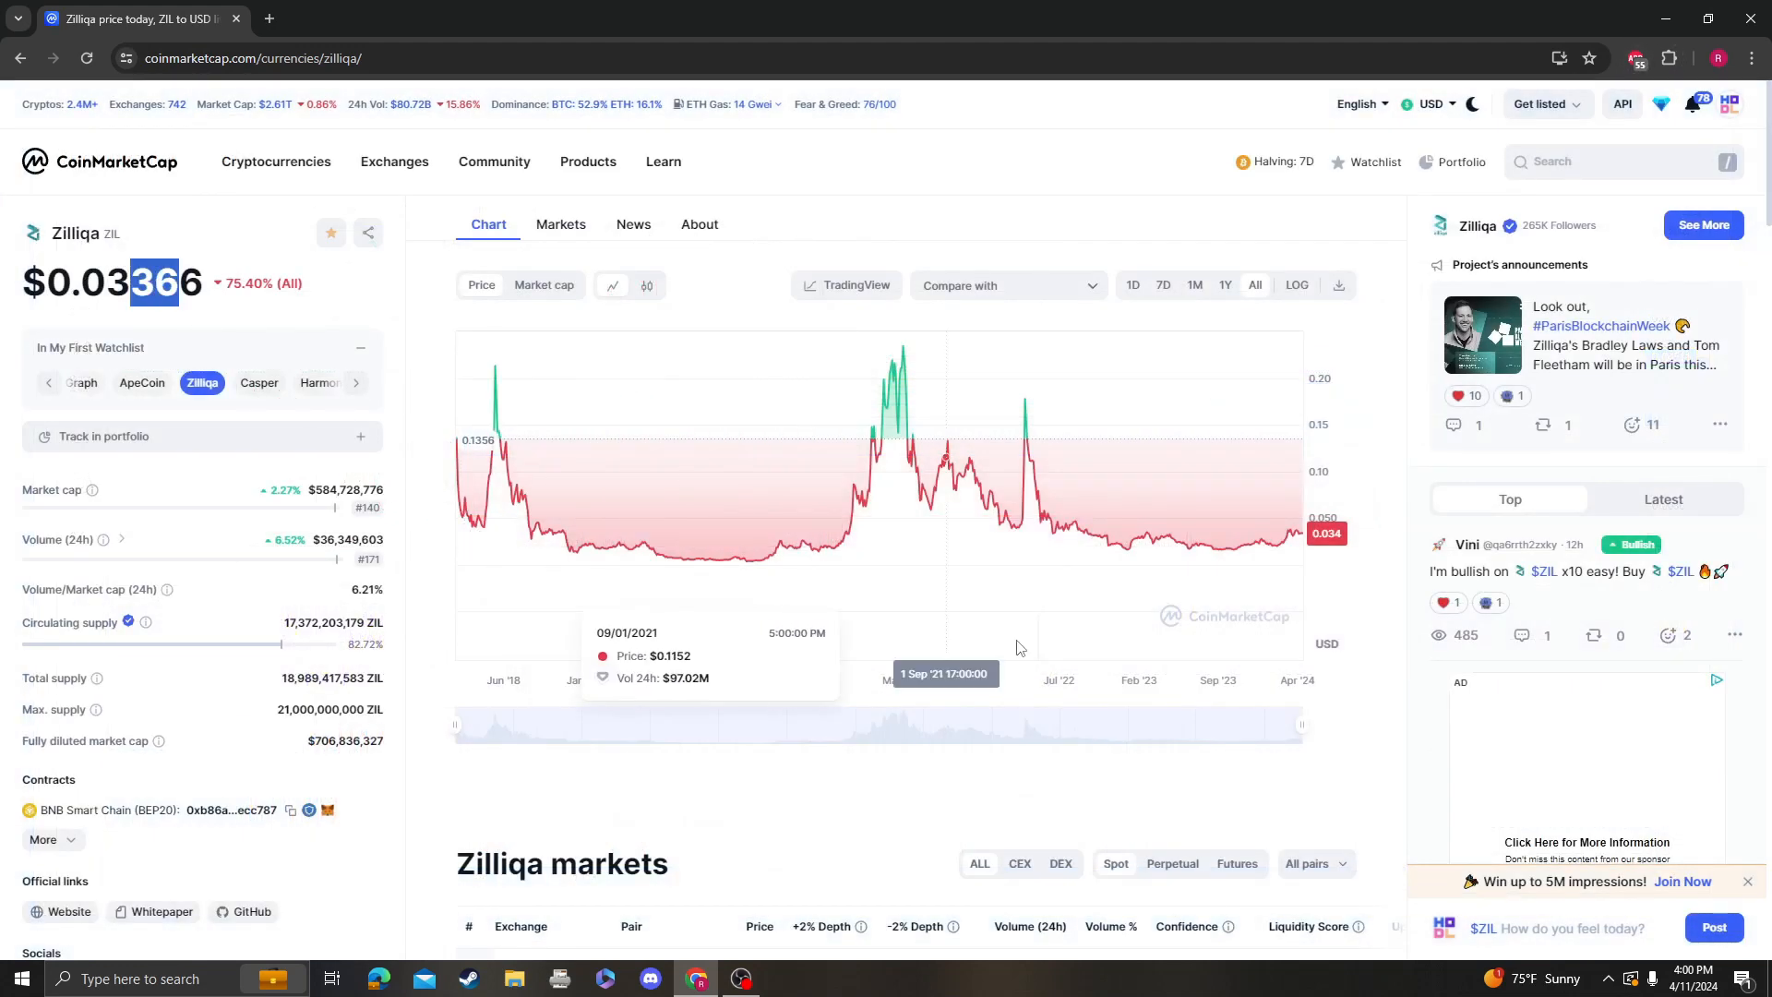
click(847, 284)
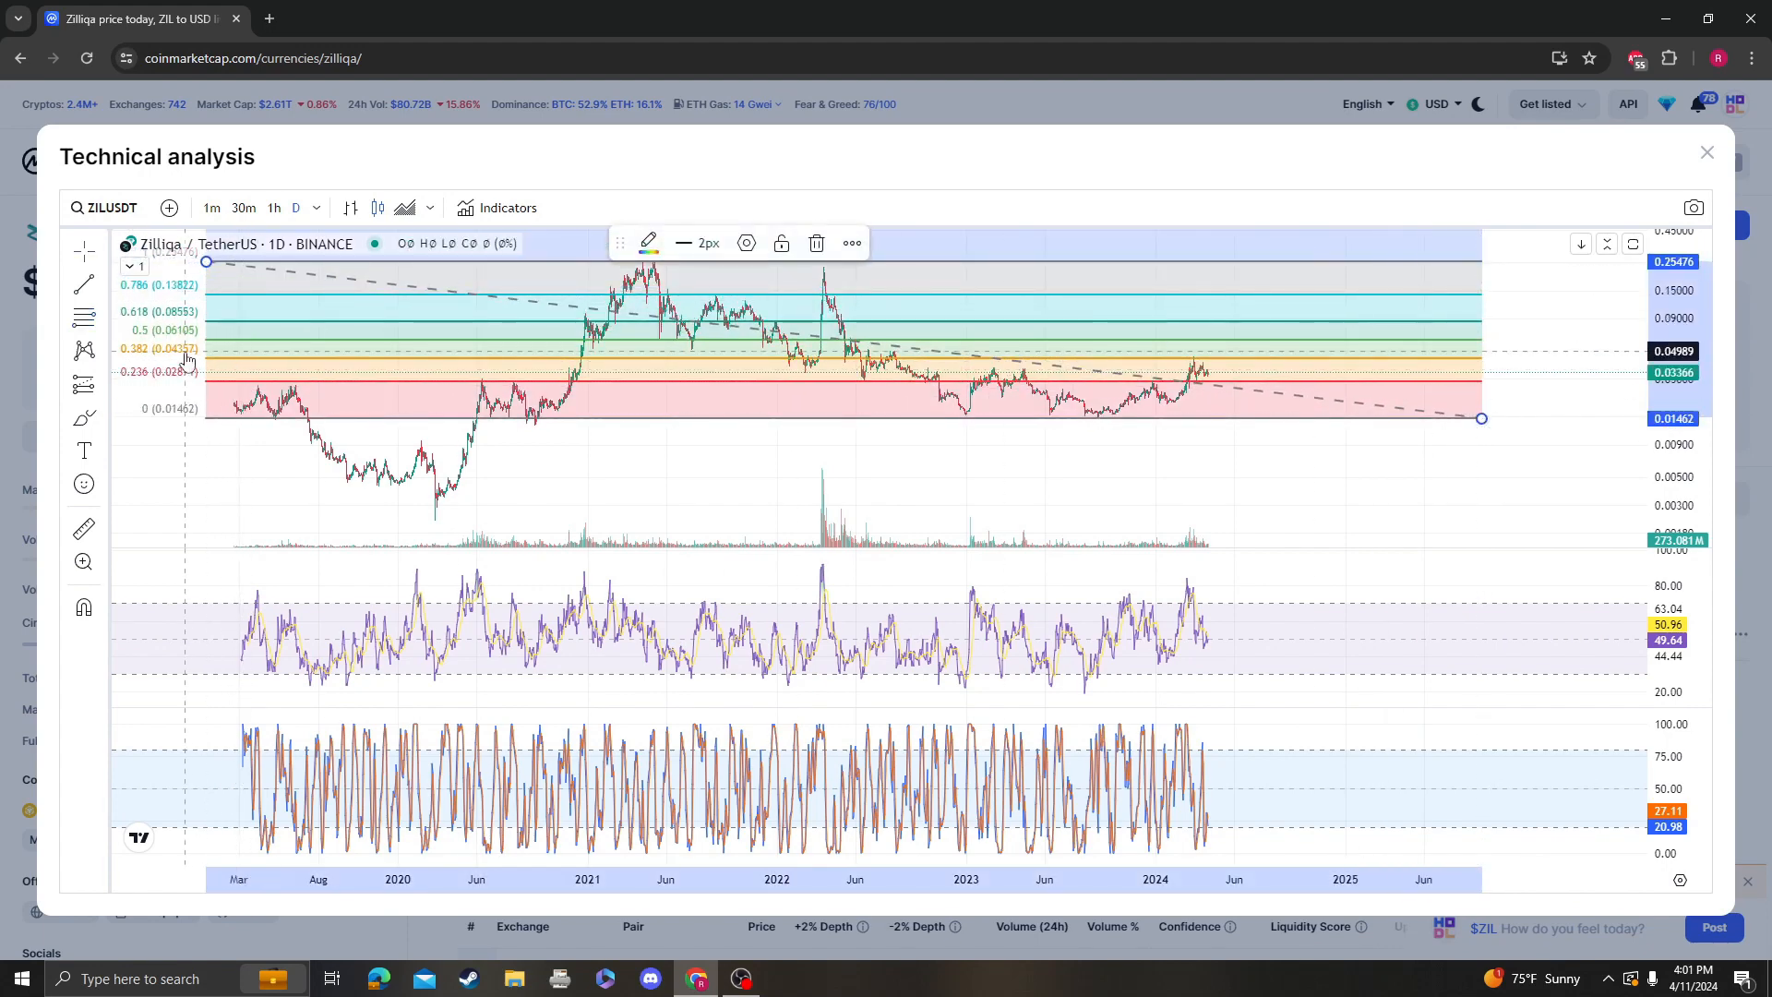
mouse_move(1406, 306)
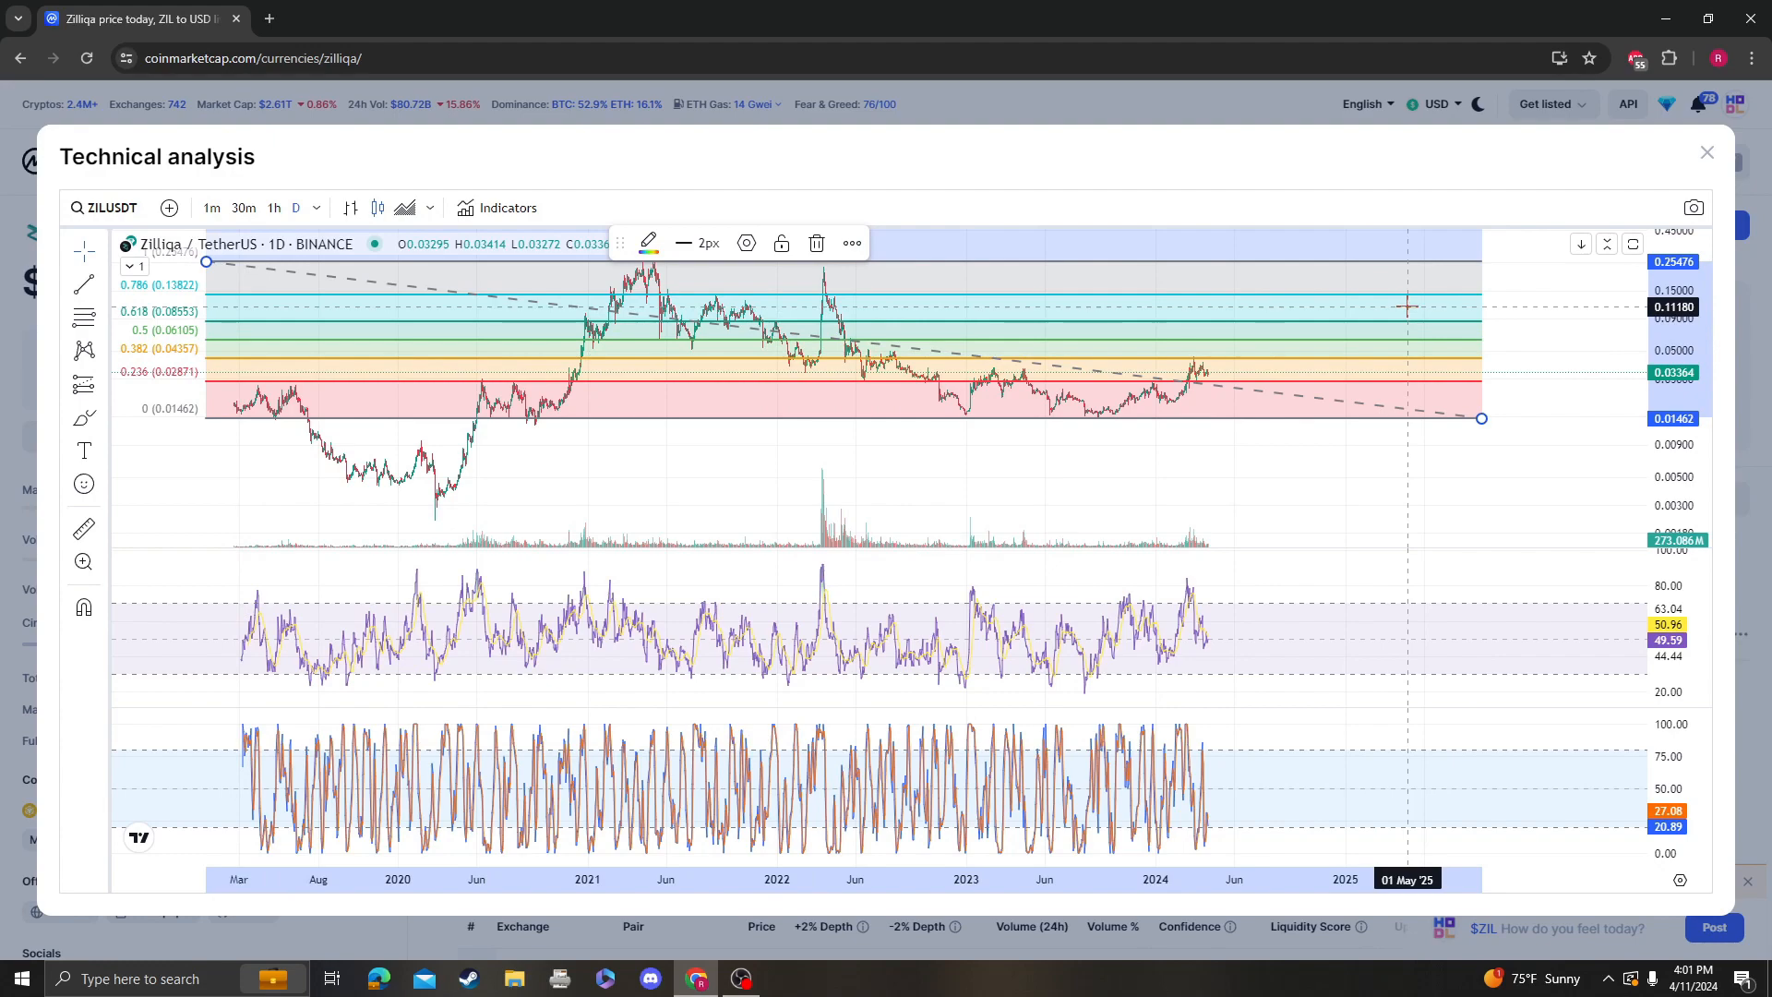
Close the technical analysis chart, returning to Zilliqa's all-time price page
click(1706, 151)
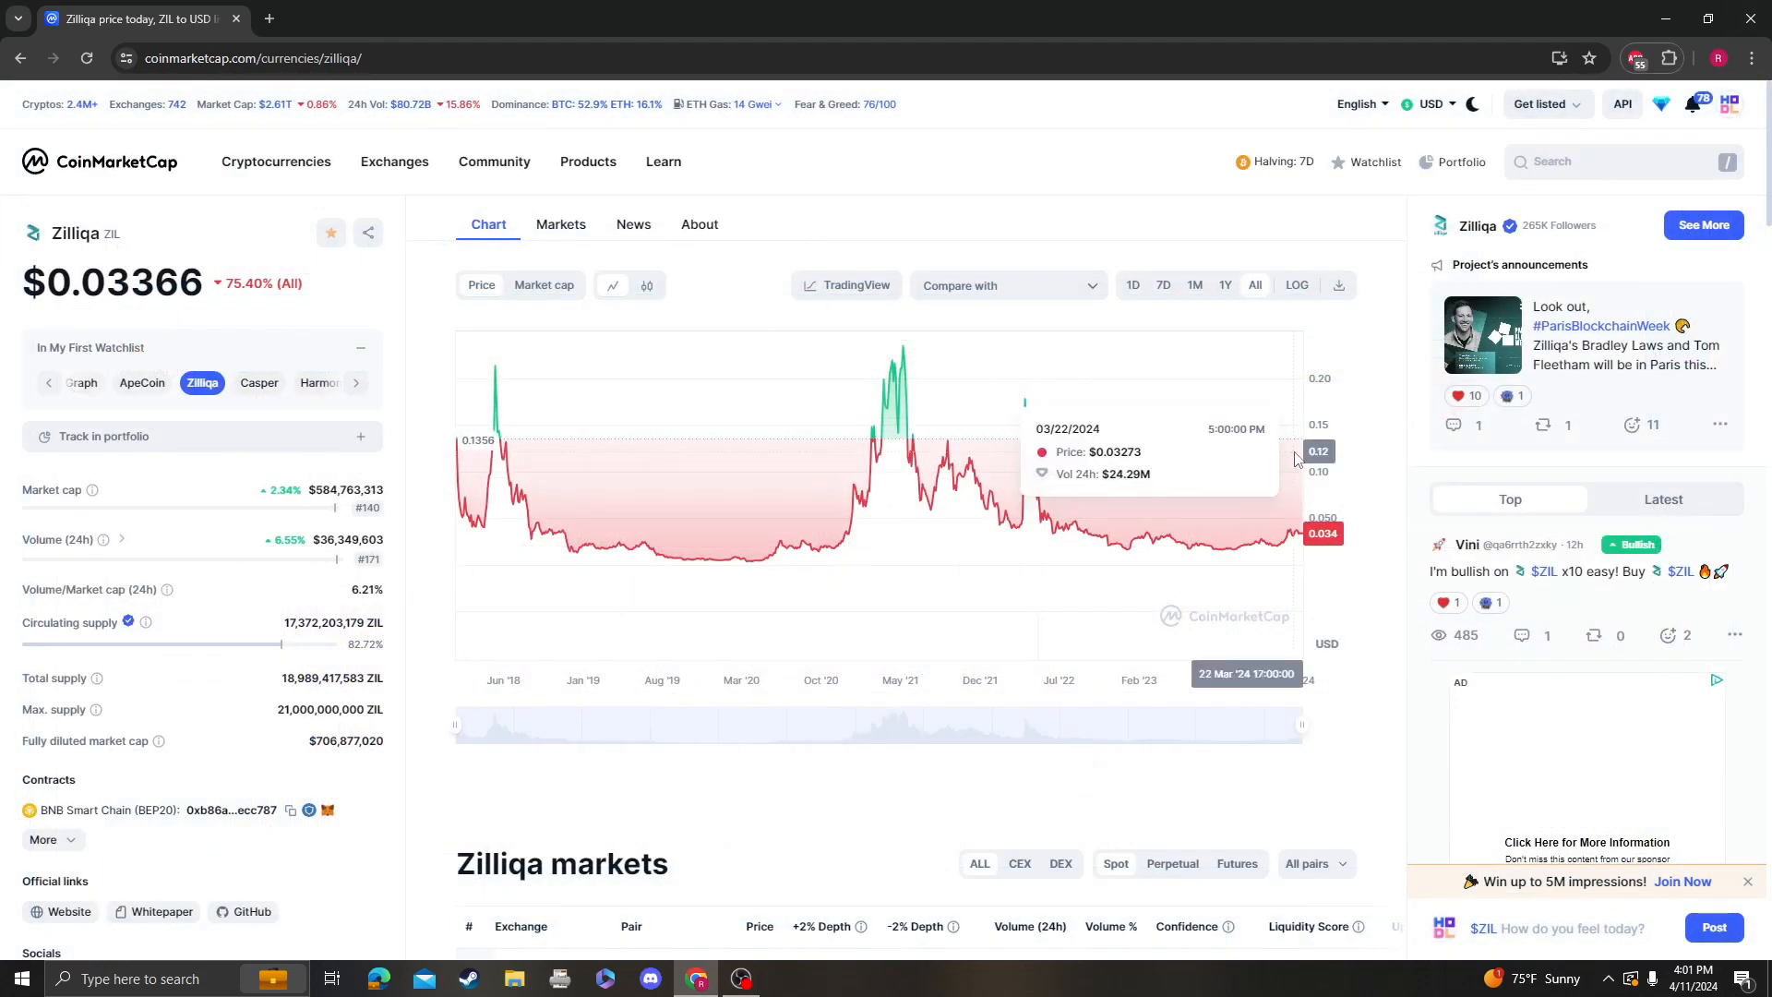
mouse_move(995, 367)
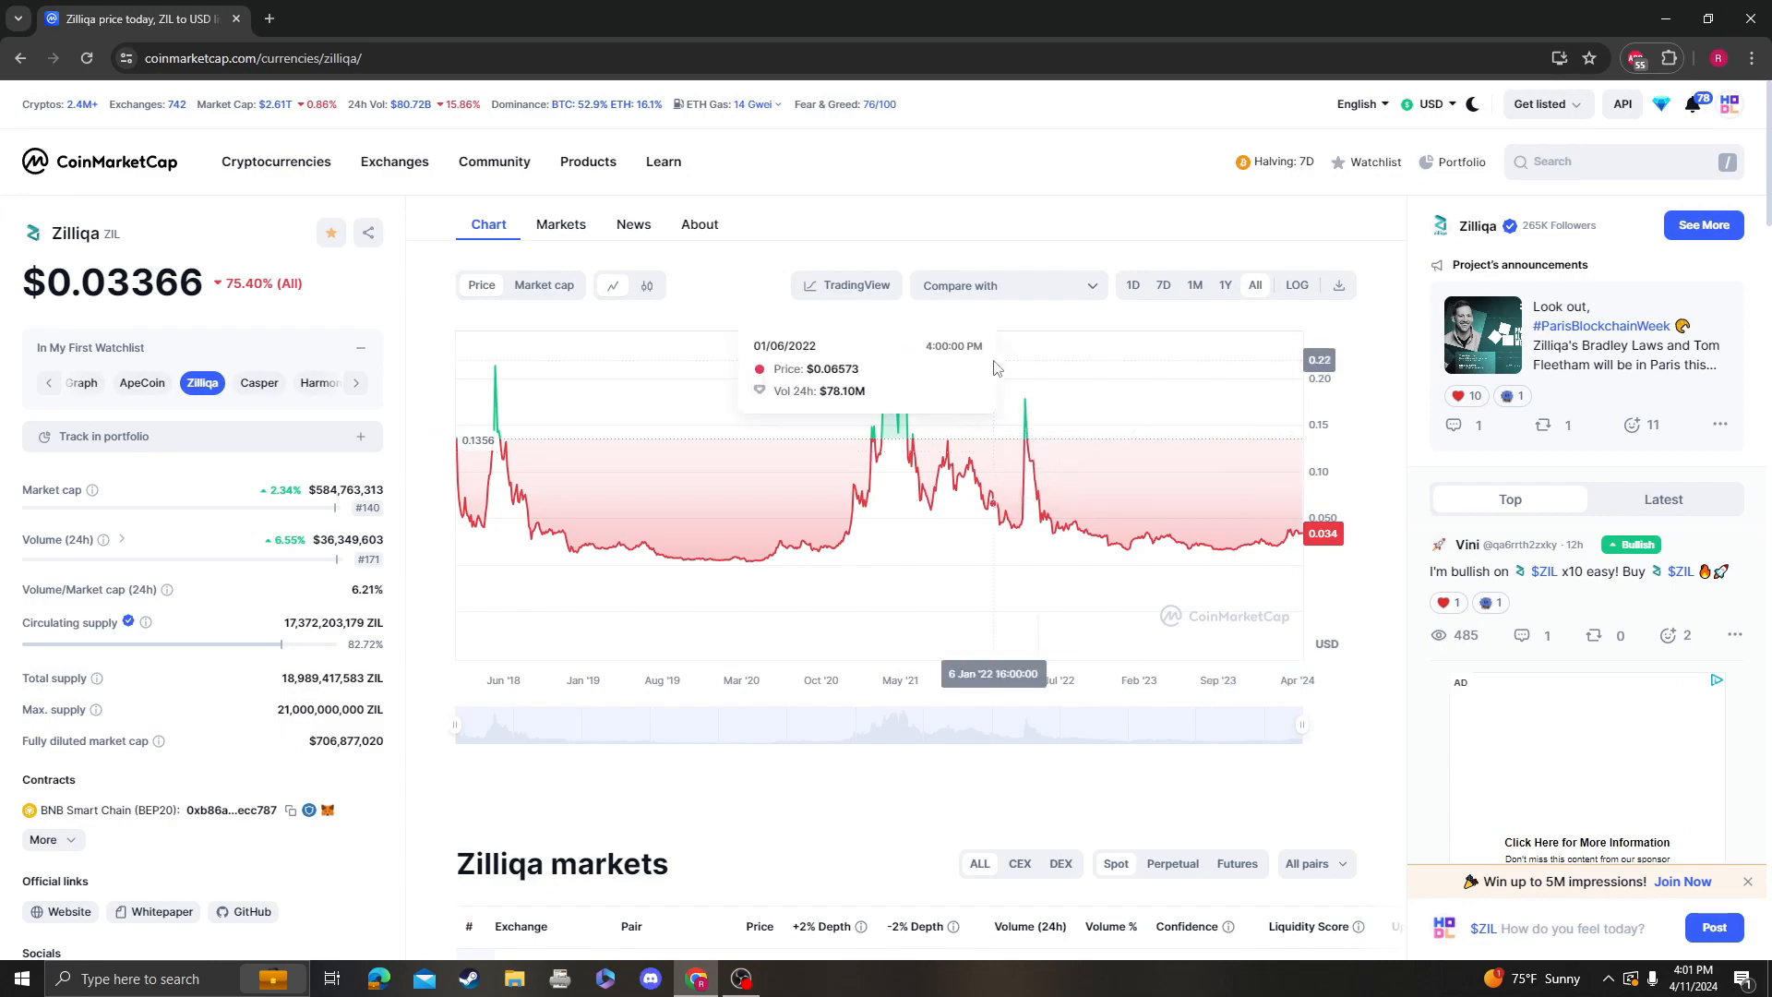